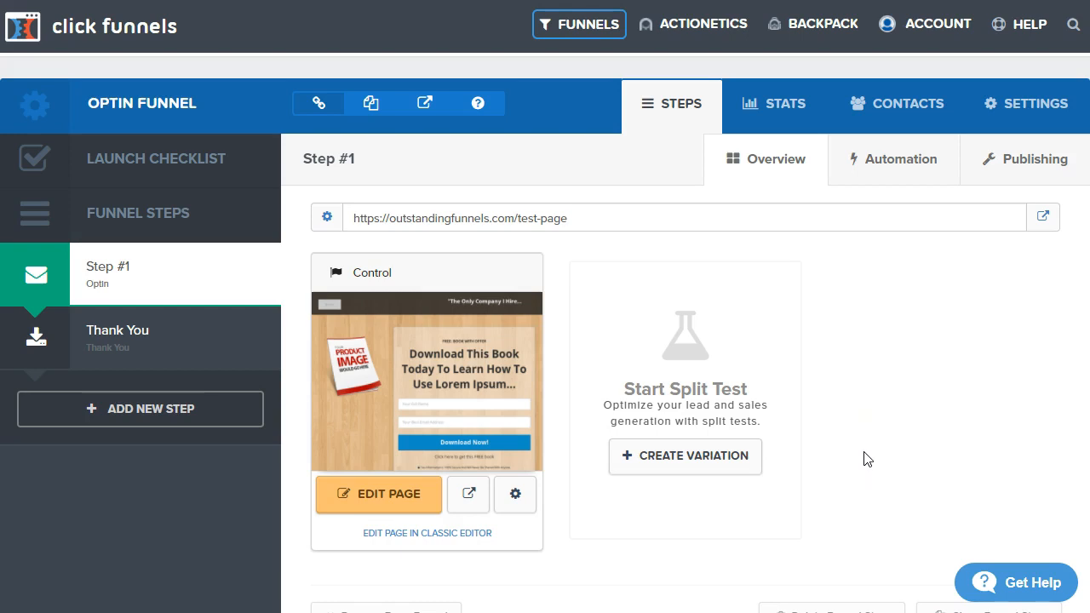
Open the Optin funnel's Step #1 opt-in page for editing from the overview
{"action": "left_click", "coordinate": [867, 460]}
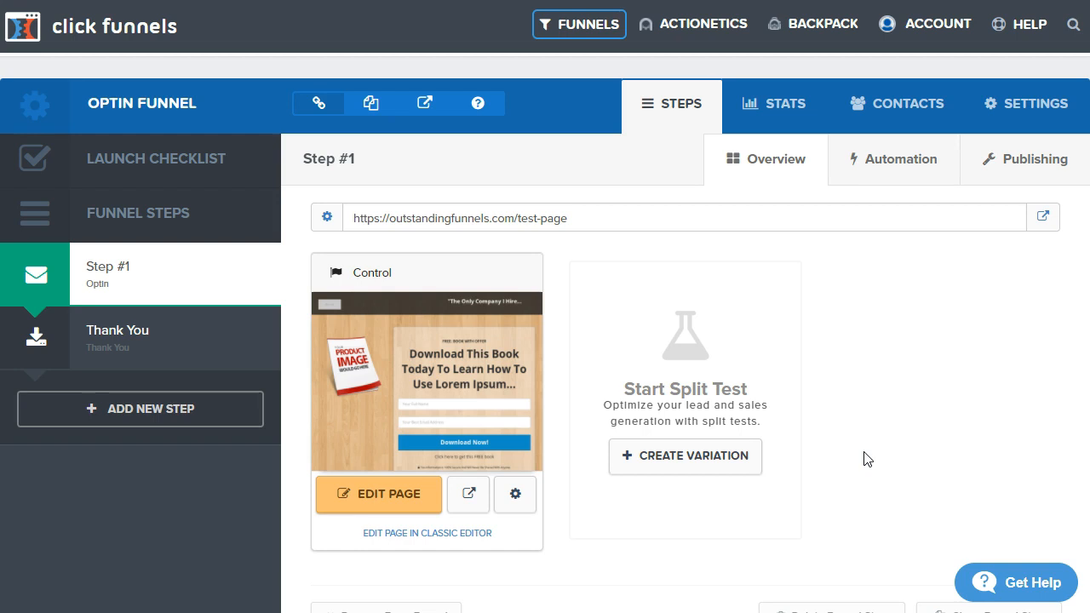
{"action": "left_click", "coordinate": [378, 494]}
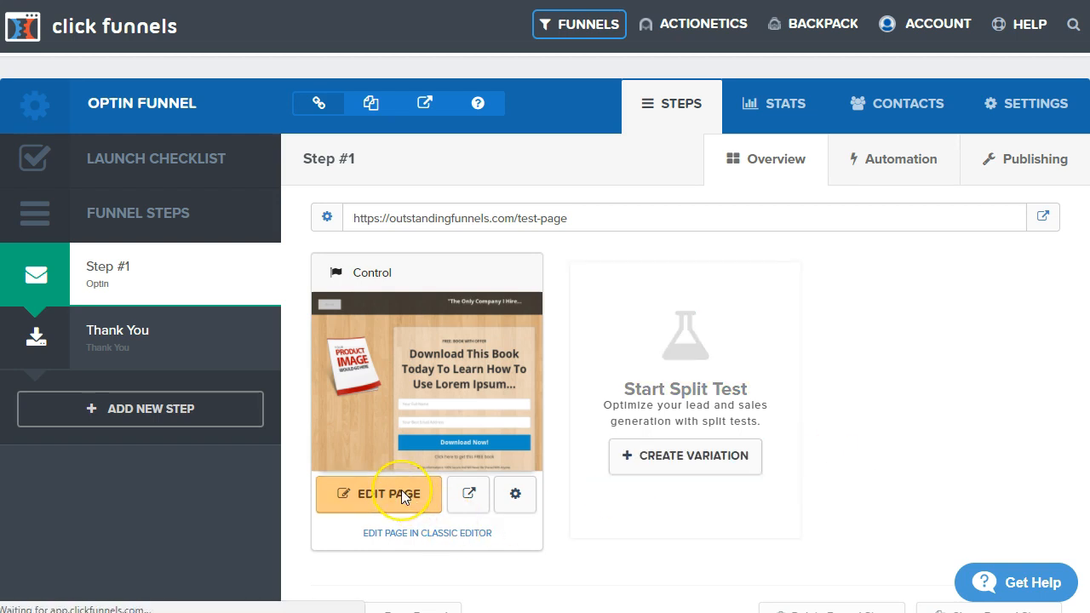
Show the exit pop-up with its 'Get The Book' form in the page editor
{"action": "left_click", "coordinate": [378, 494]}
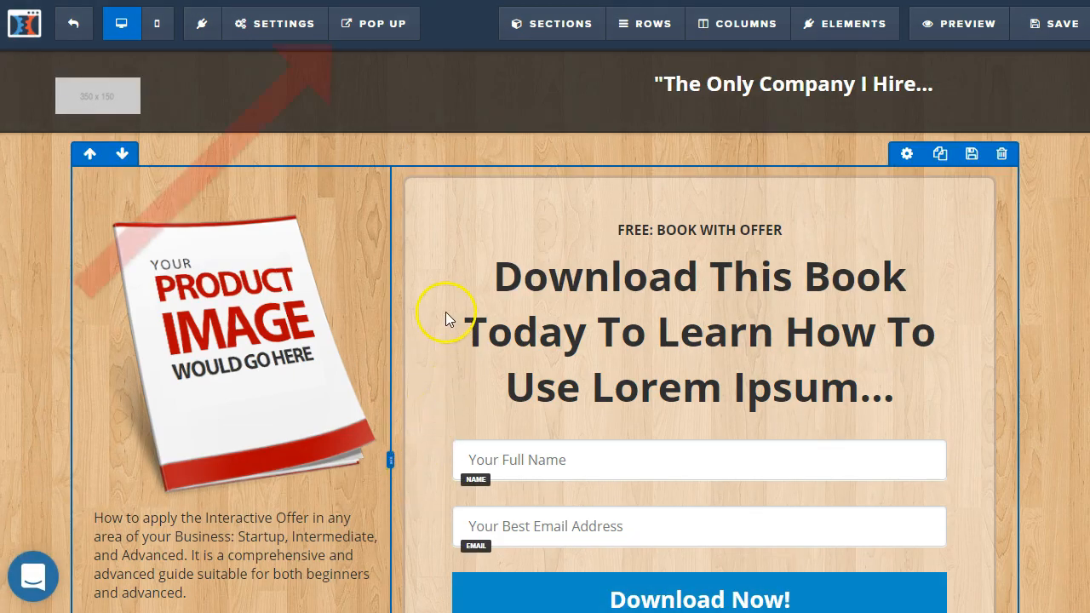
{"action": "left_click", "coordinate": [382, 24]}
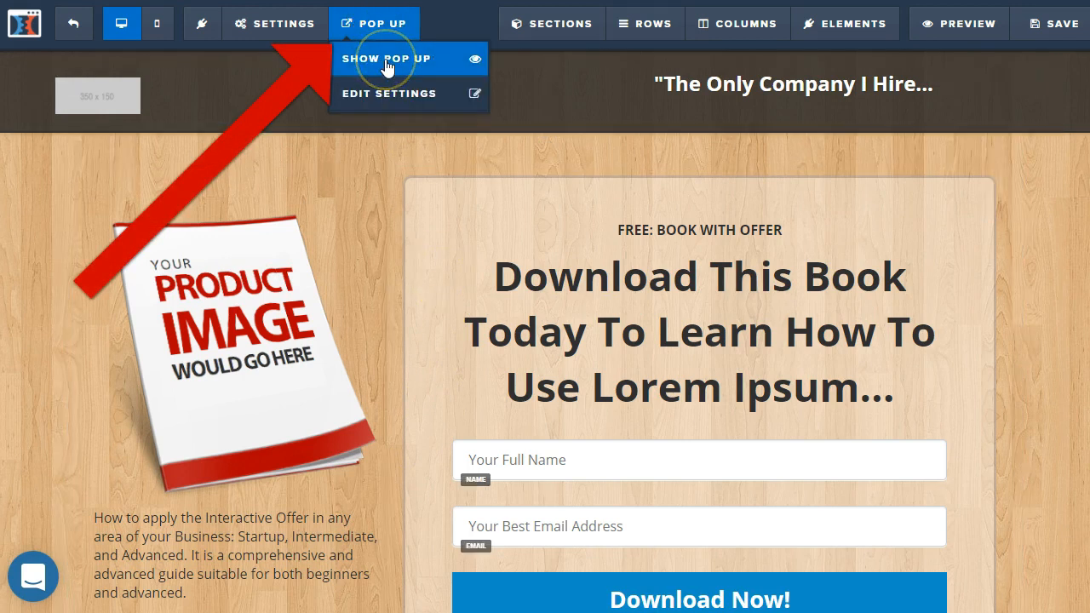
{"action": "left_click", "coordinate": [389, 58]}
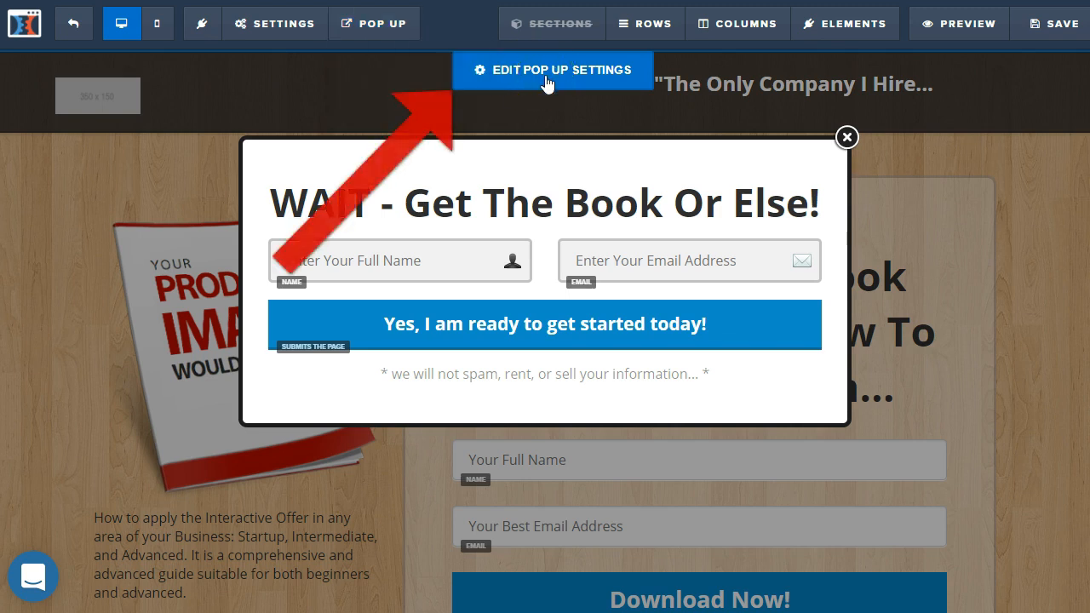
Set the pop-up's Trigger On Exit to 'Show When User Tries To Exits'
{"action": "left_click", "coordinate": [552, 70]}
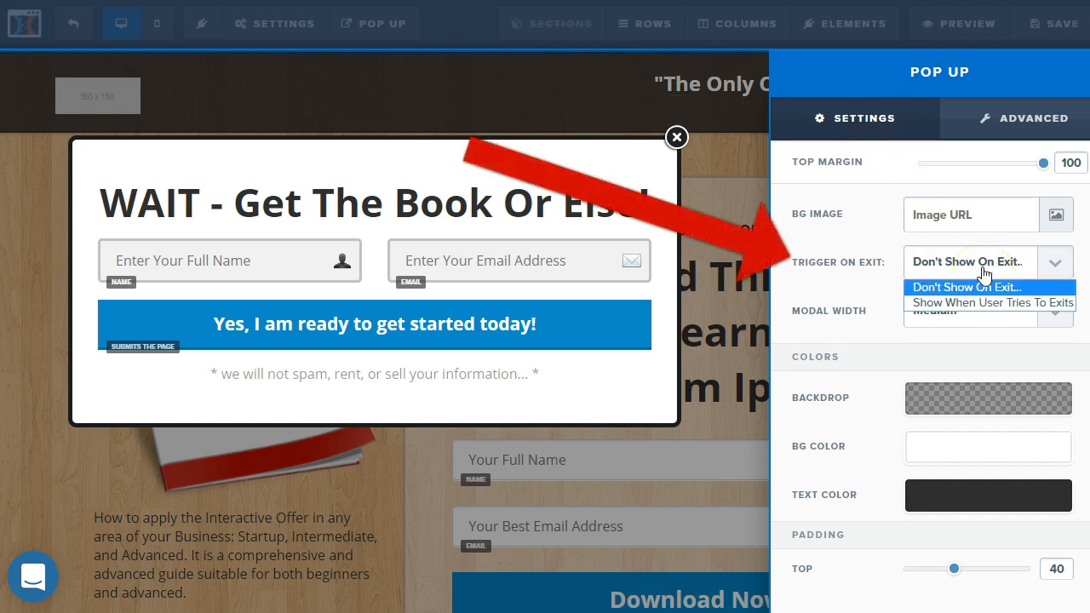
{"action": "left_click", "coordinate": [991, 303]}
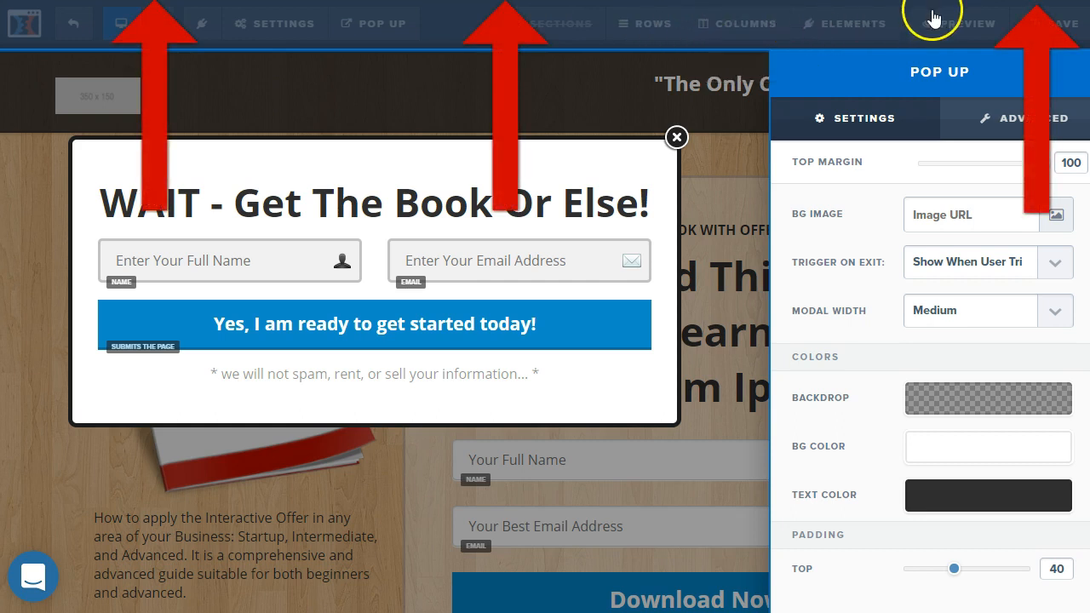
{"action": "mouse_move", "coordinate": [430, 27]}
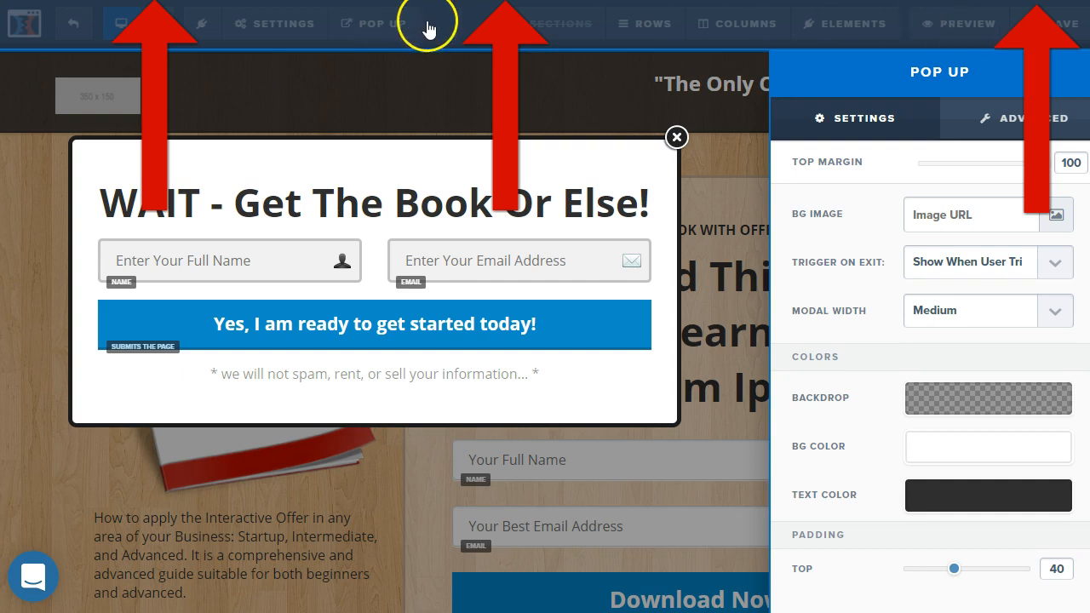
{"action": "mouse_move", "coordinate": [458, 24]}
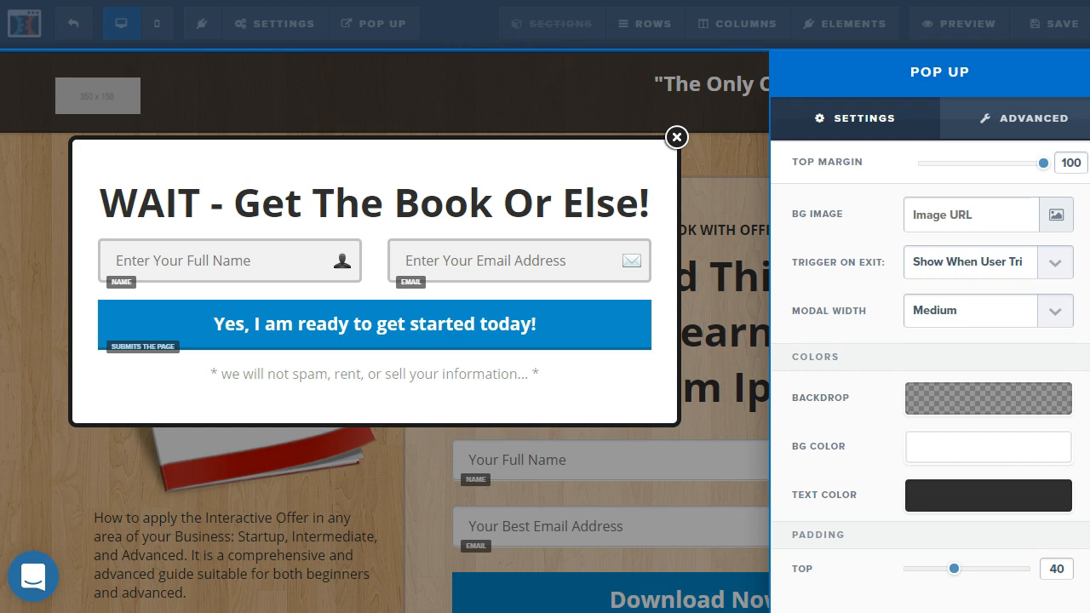
{"action": "mouse_move", "coordinate": [606, 218]}
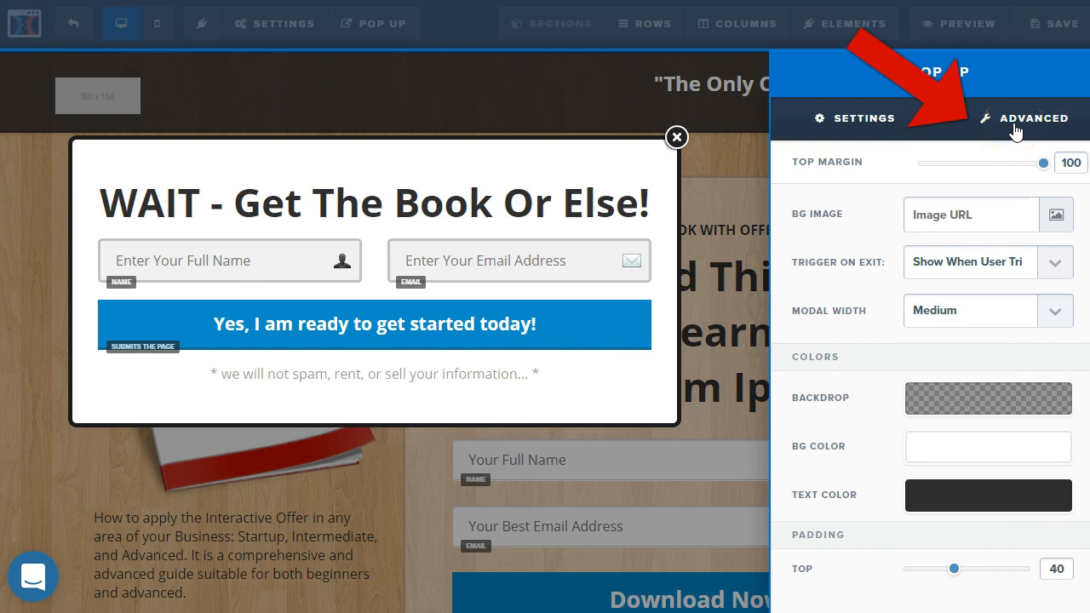
In the pop-up's advanced animation options, try a Fade In timed delay at 0 minutes and seconds
{"action": "left_click", "coordinate": [1032, 119]}
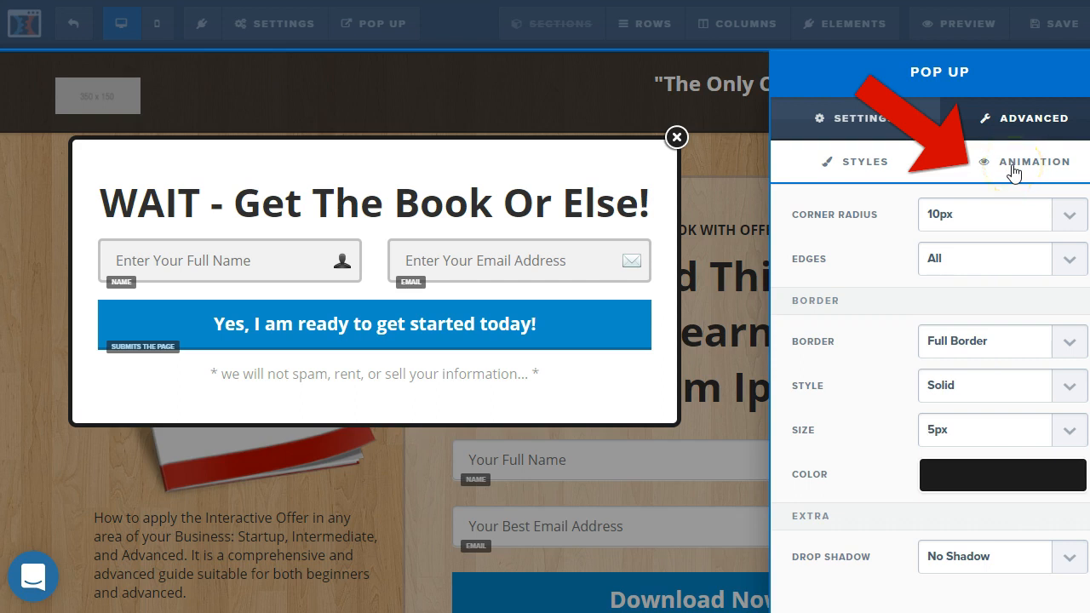
{"action": "left_click", "coordinate": [1032, 162]}
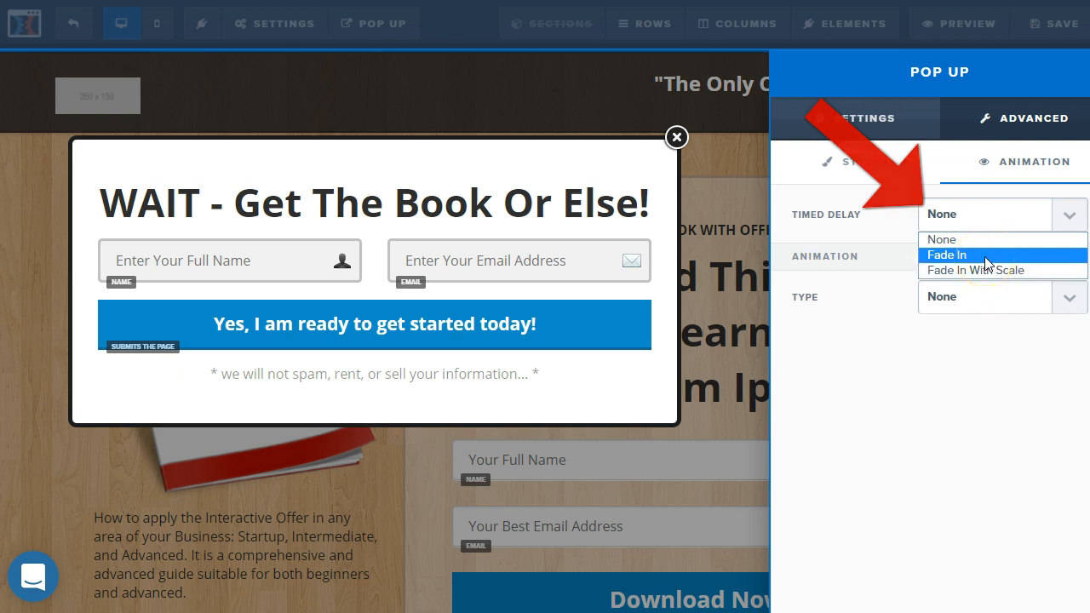
{"action": "left_click", "coordinate": [947, 256]}
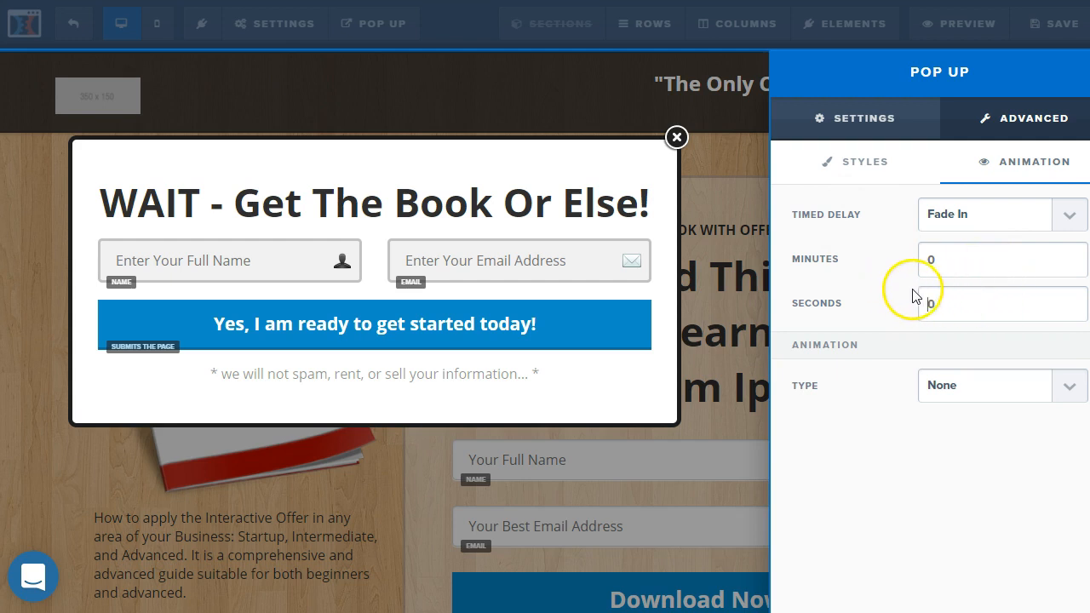
{"action": "left_click", "coordinate": [1002, 304]}
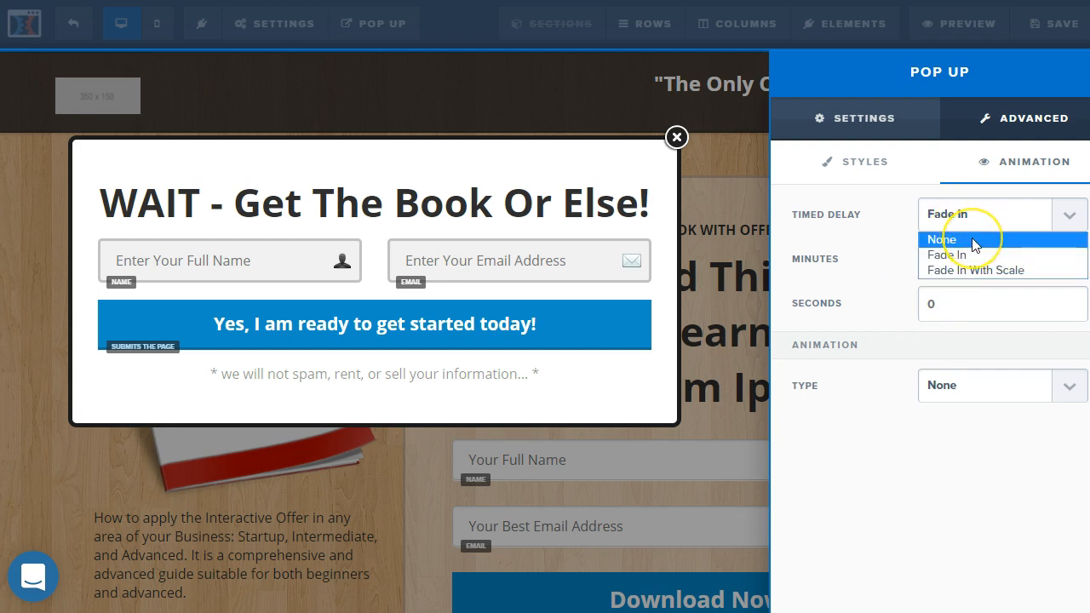
Set the pop-up's Timed Delay back to None
{"action": "left_click", "coordinate": [940, 239]}
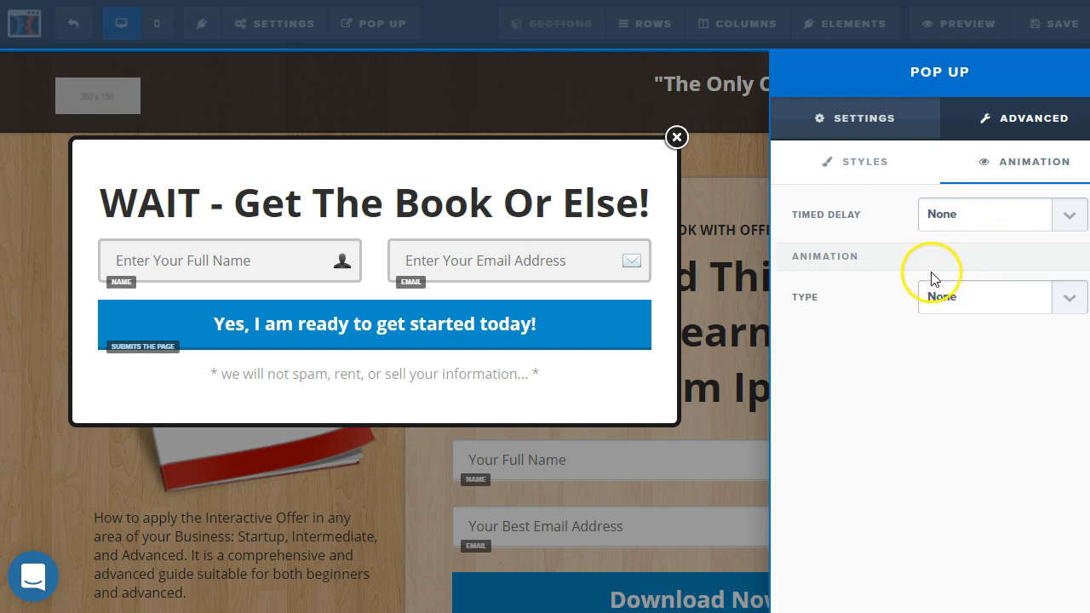
{"action": "mouse_move", "coordinate": [896, 263]}
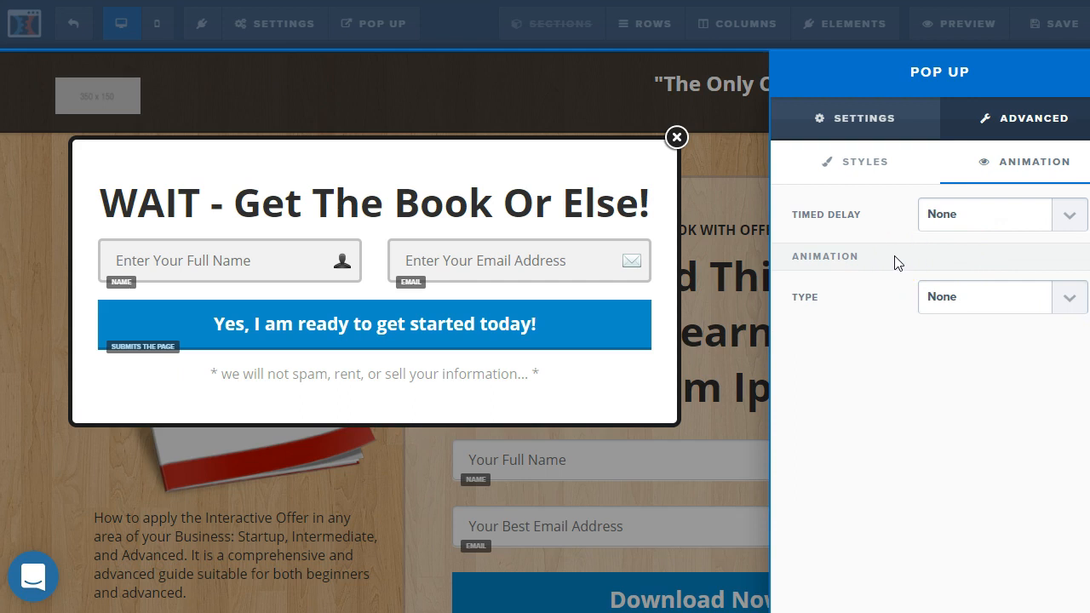
{"action": "mouse_move", "coordinate": [896, 263]}
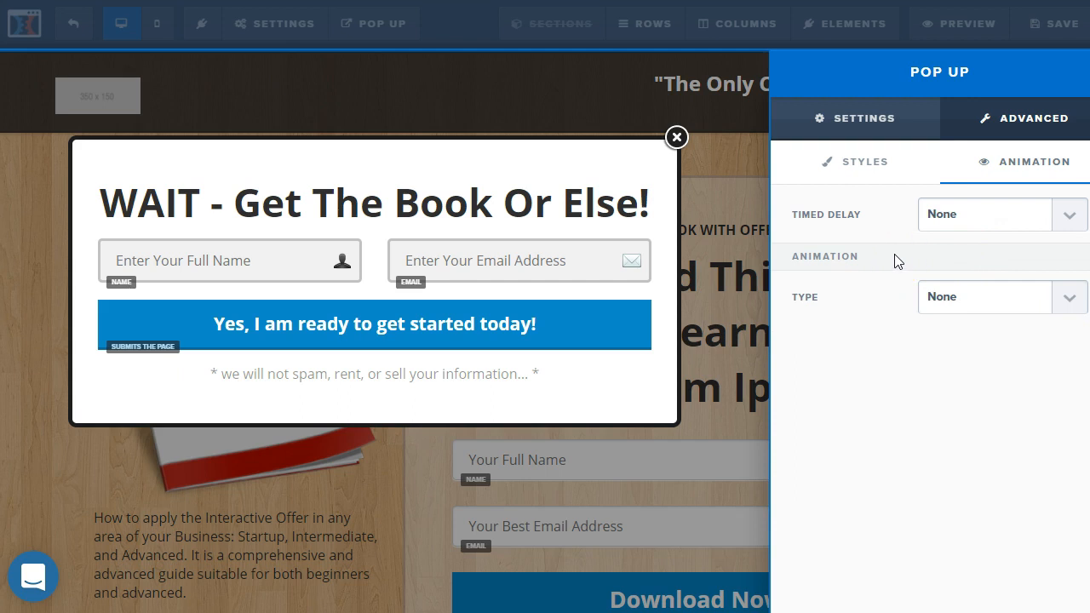